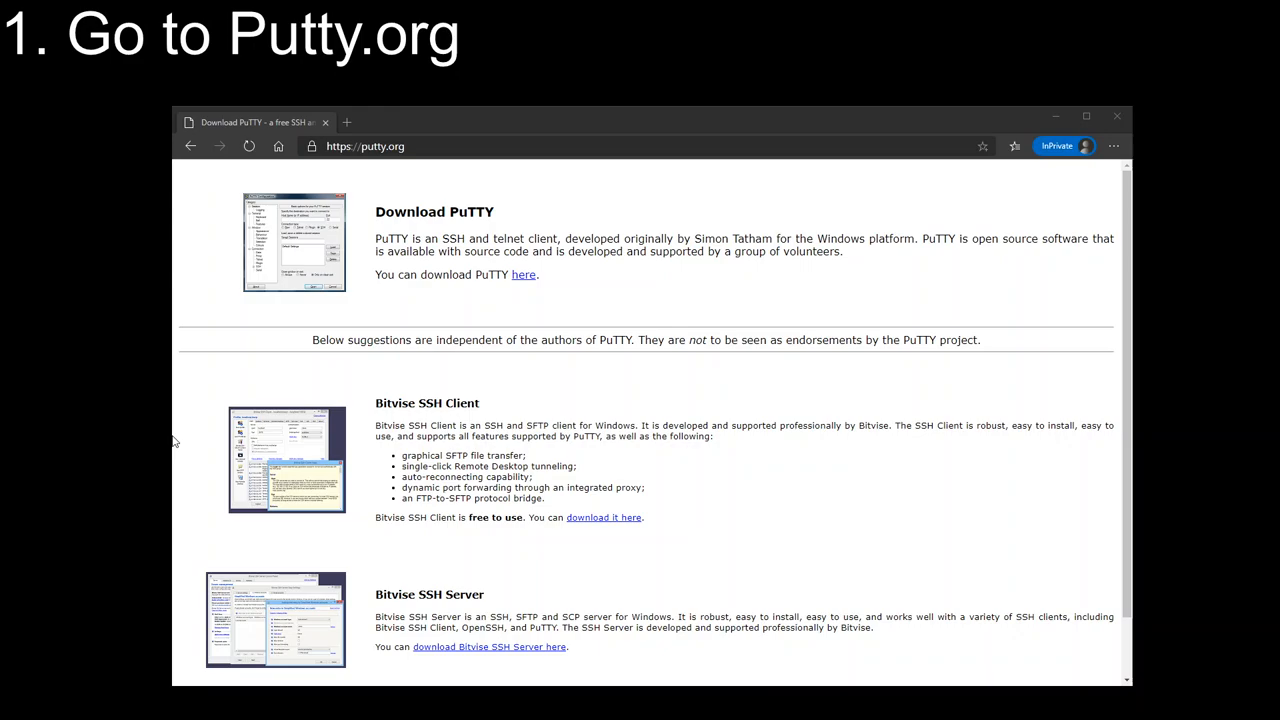
mouse_move(389, 169)
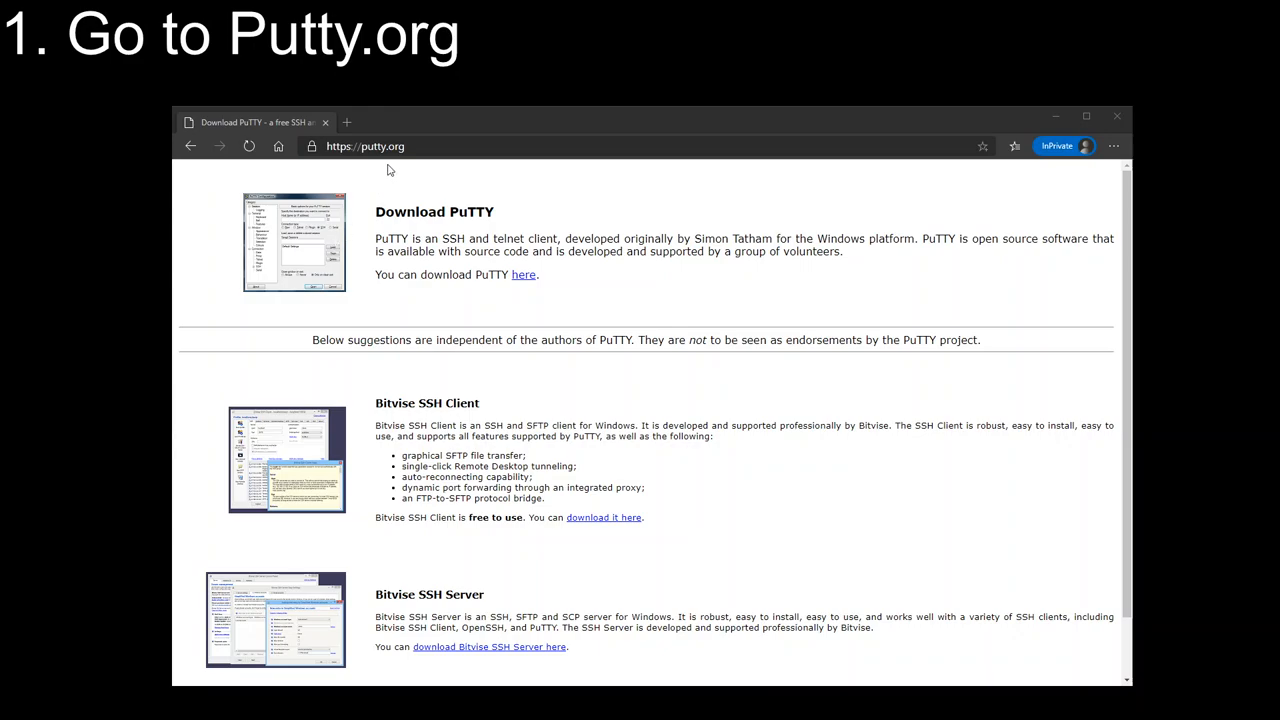
mouse_move(405, 144)
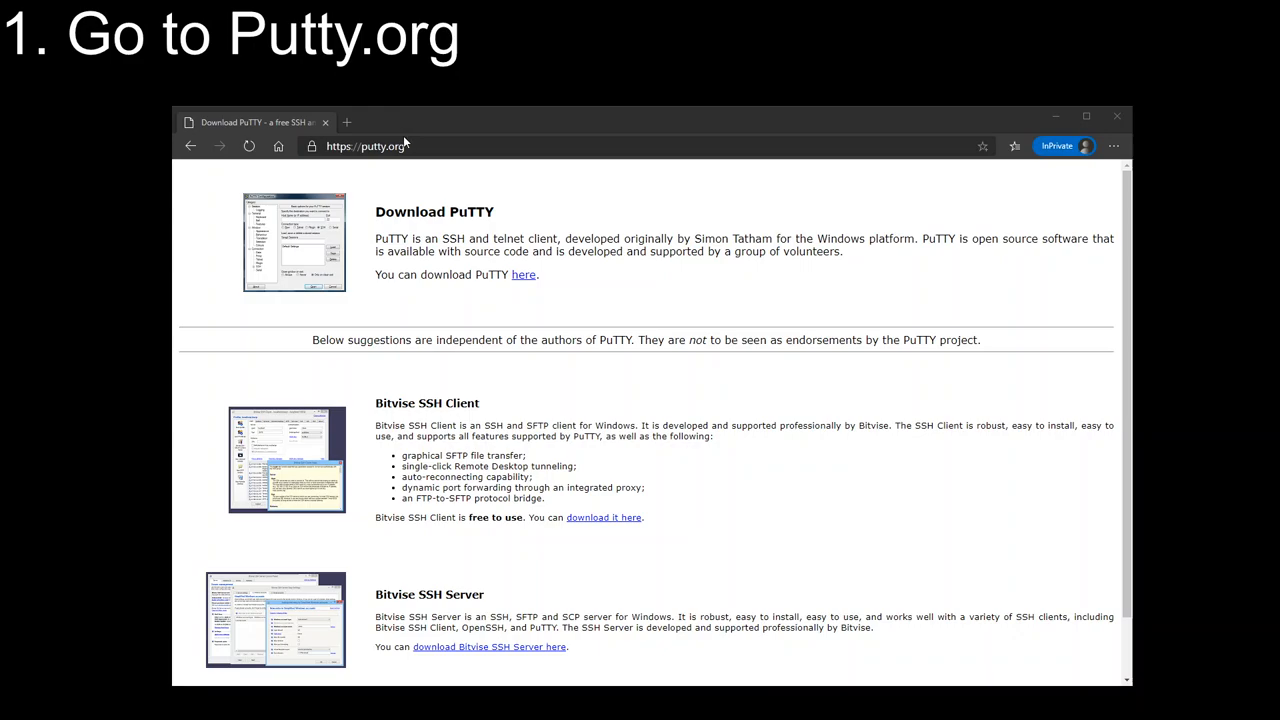
mouse_move(462, 253)
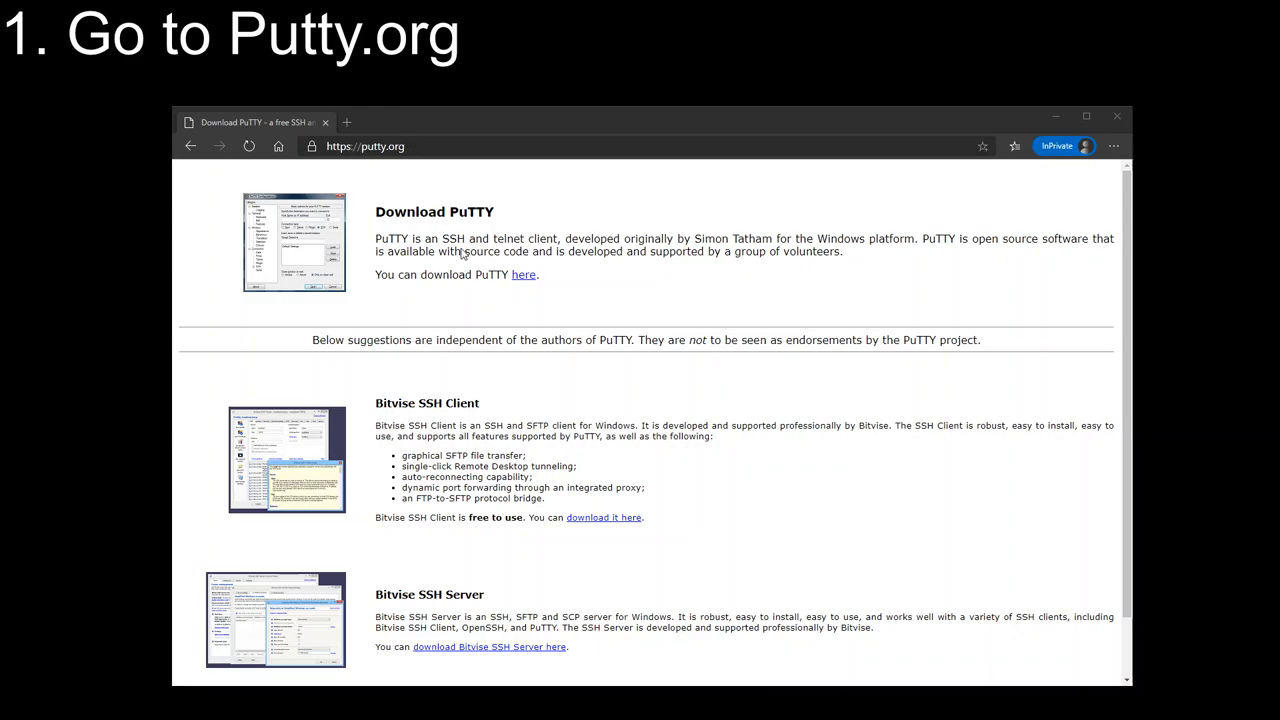
mouse_move(198, 454)
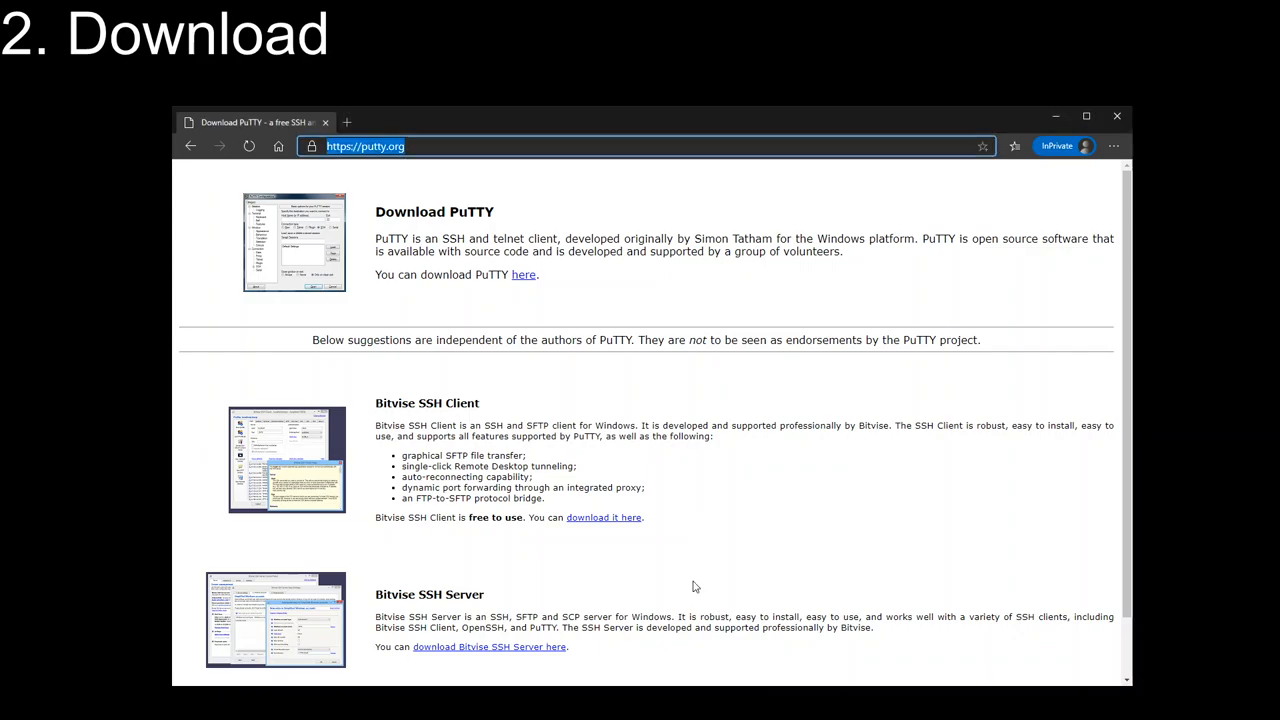
mouse_move(523, 275)
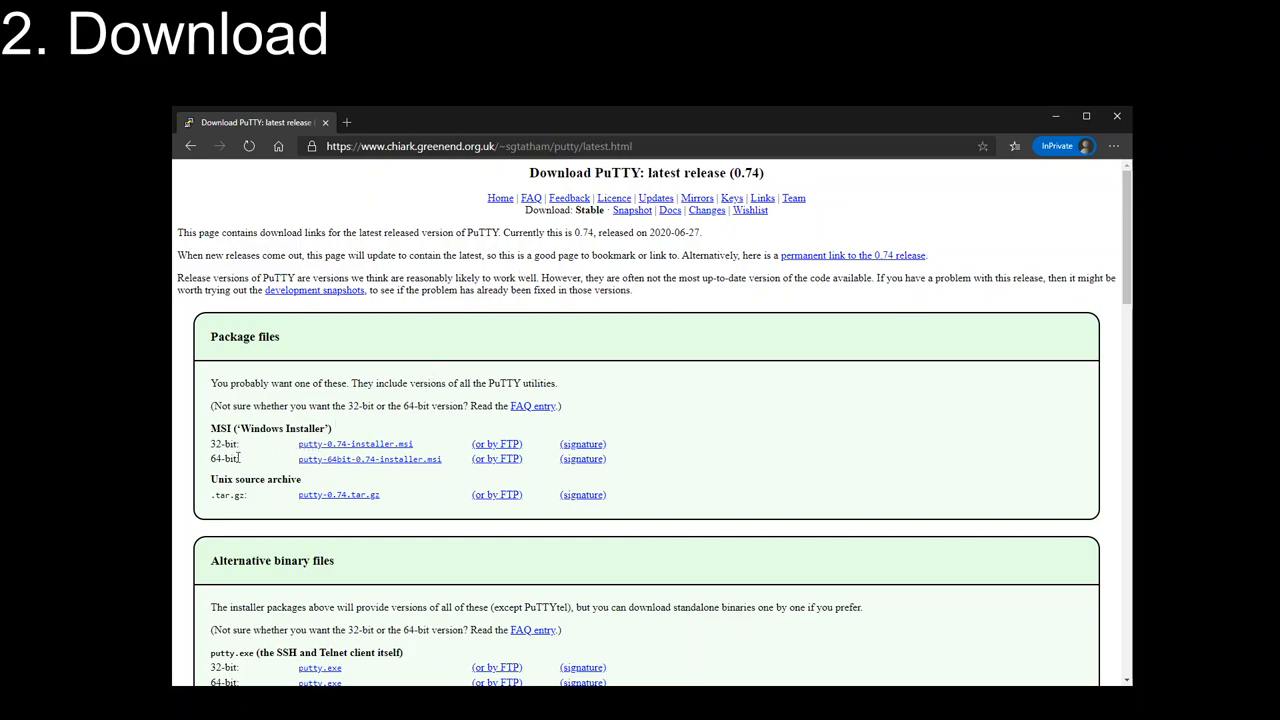
mouse_move(343, 468)
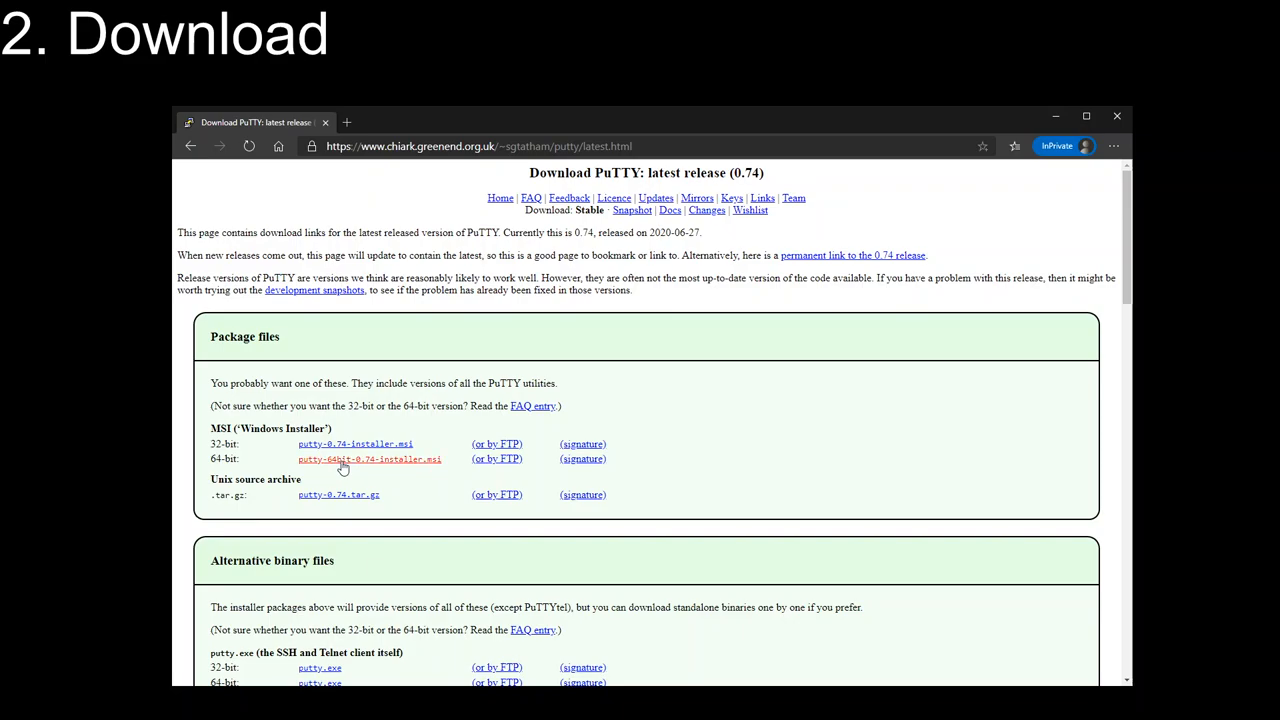
Download putty-64bit-0.74-installer.msi from the MSI 64-bit section of the release page.
left_click(369, 459)
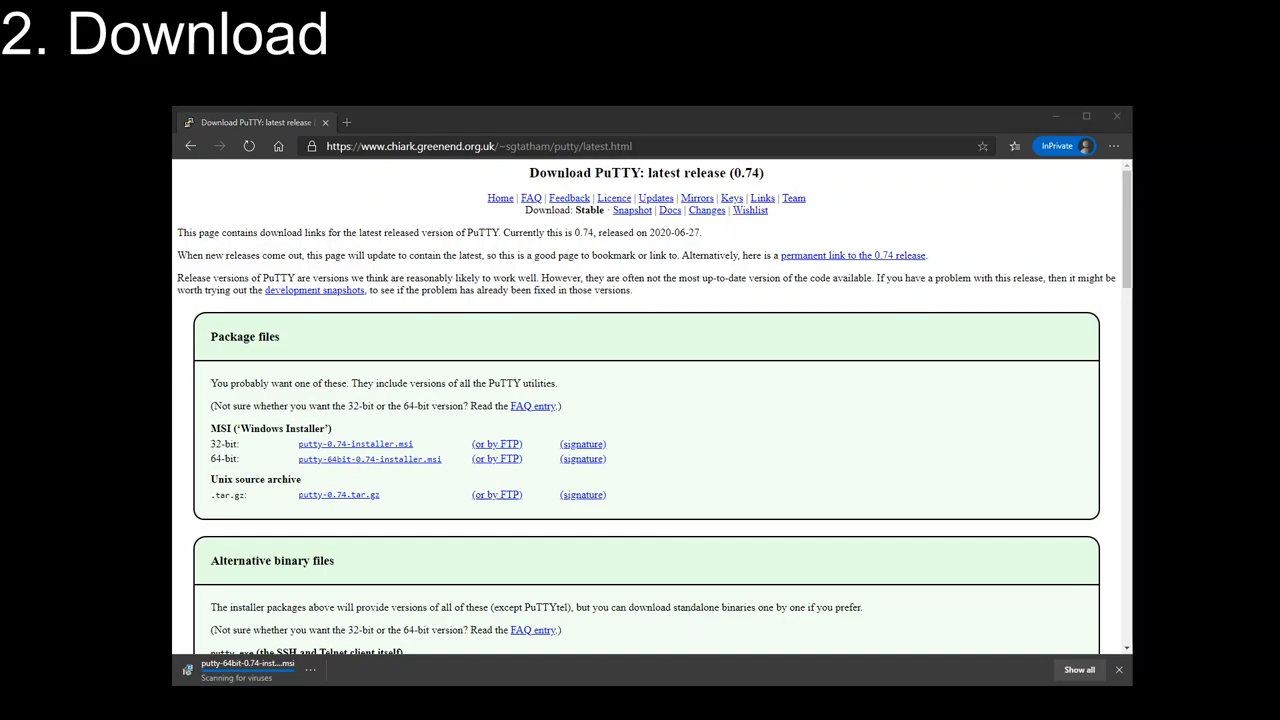
mouse_move(851, 451)
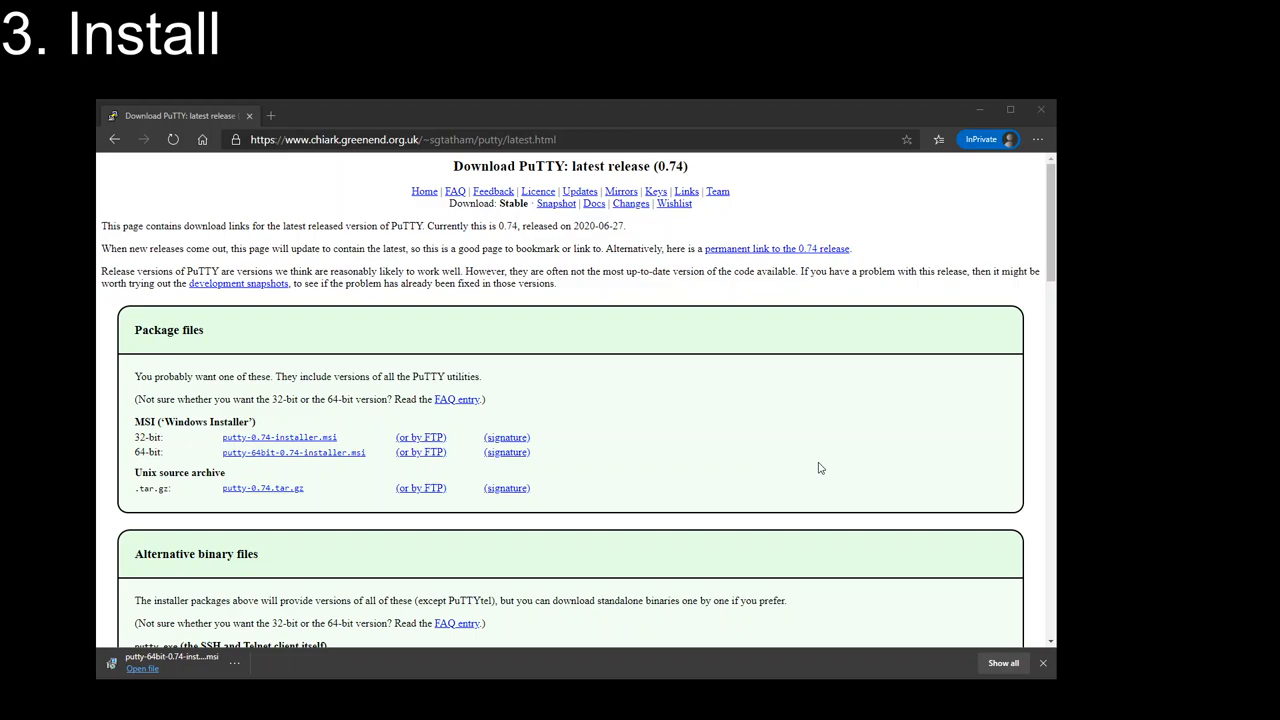
Run the downloaded installer and accept the Welcome page and default folder C:\Program Files\PuTTY\.
left_click(170, 662)
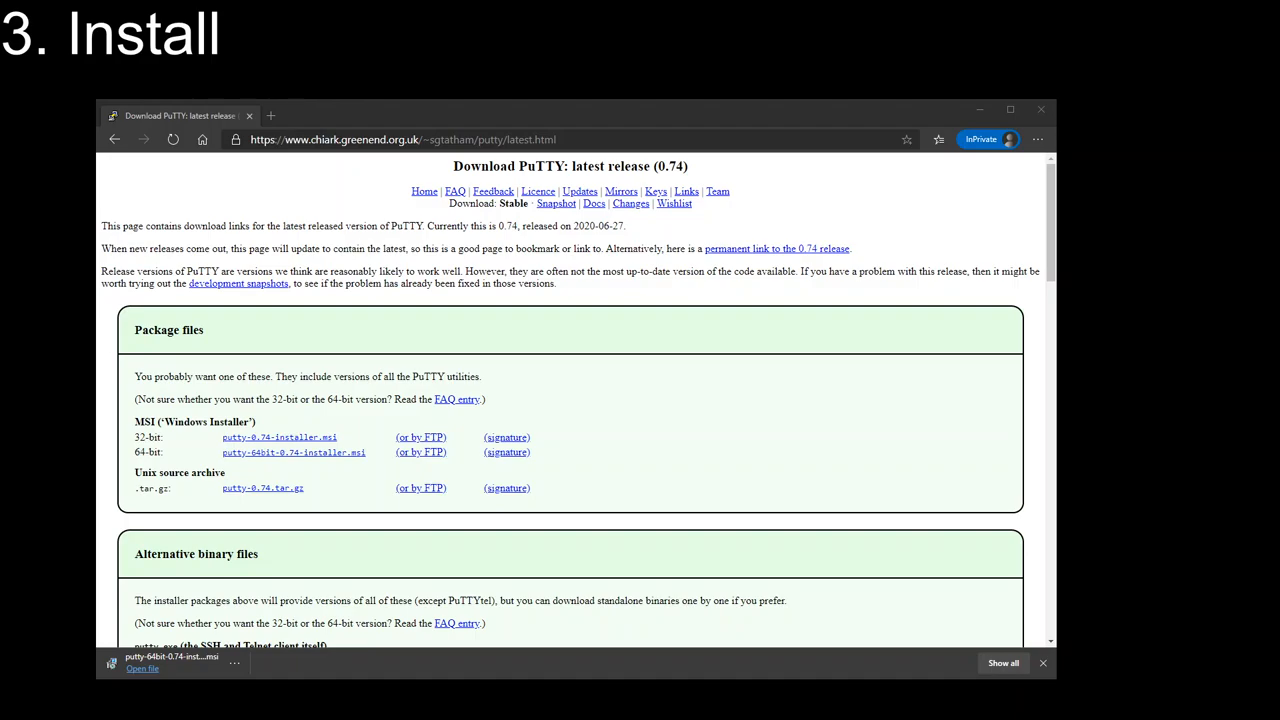
mouse_move(120, 508)
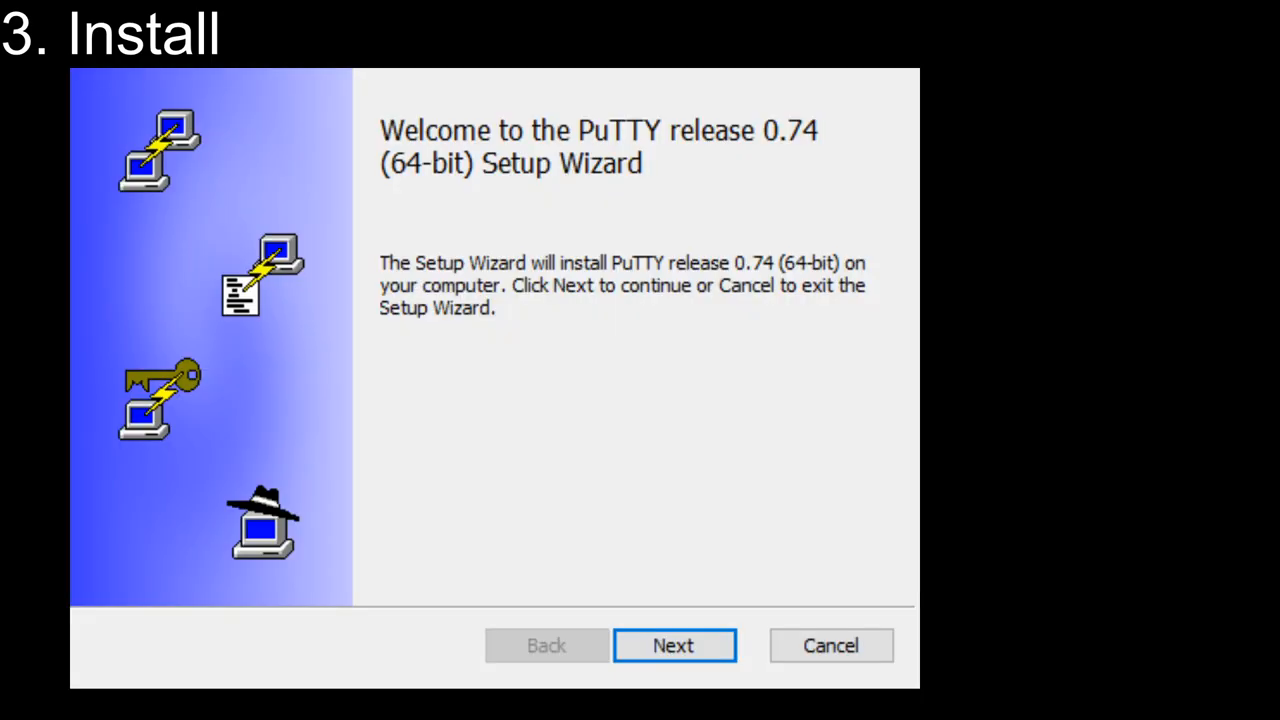
left_click(673, 645)
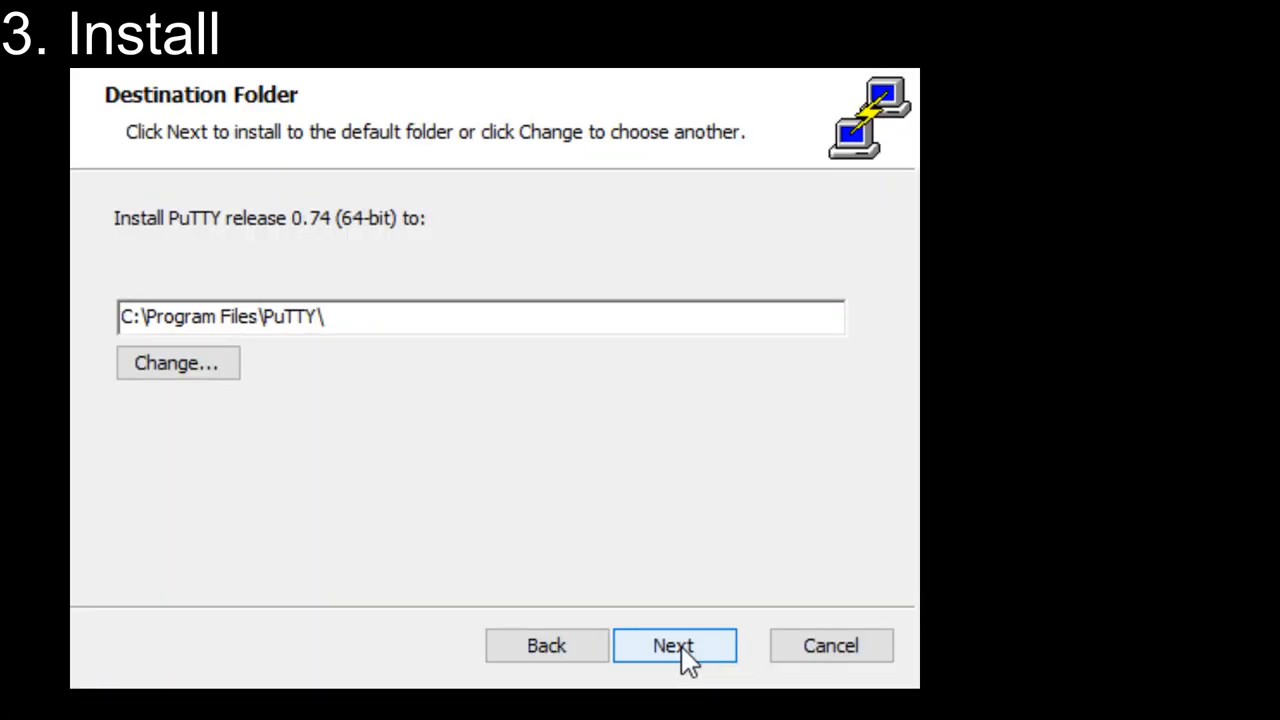
left_click(674, 645)
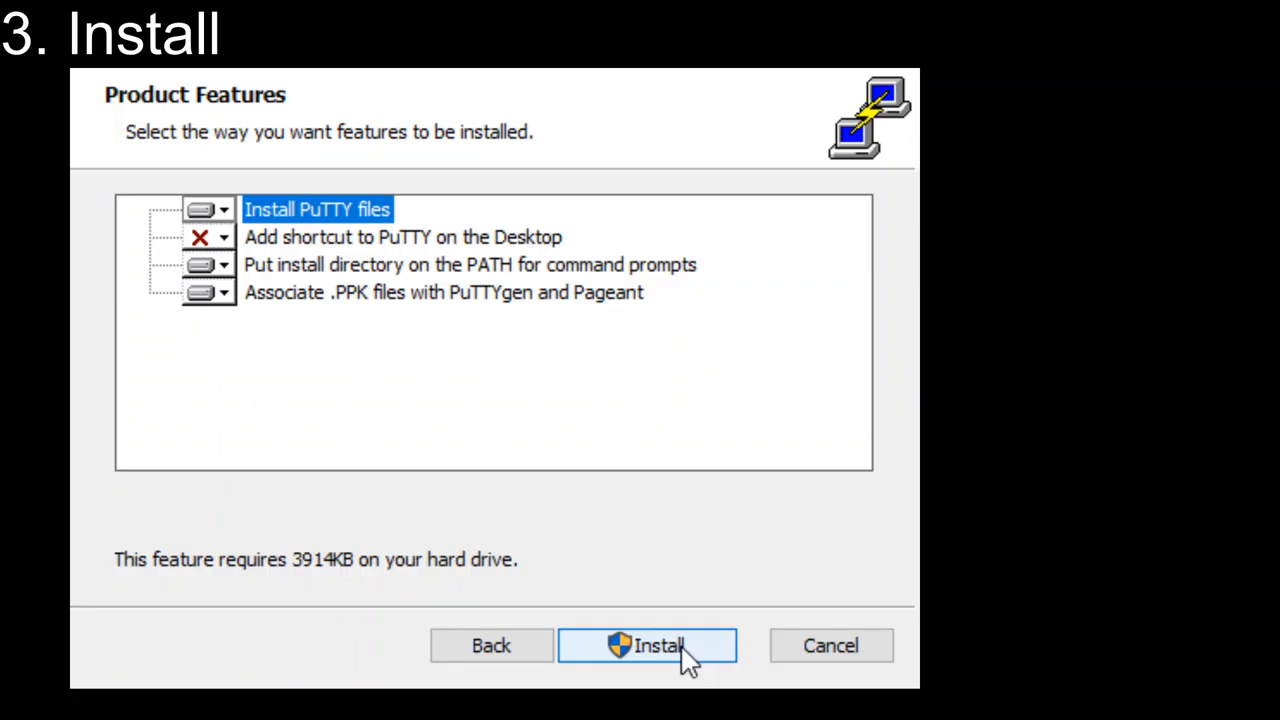
mouse_move(323, 308)
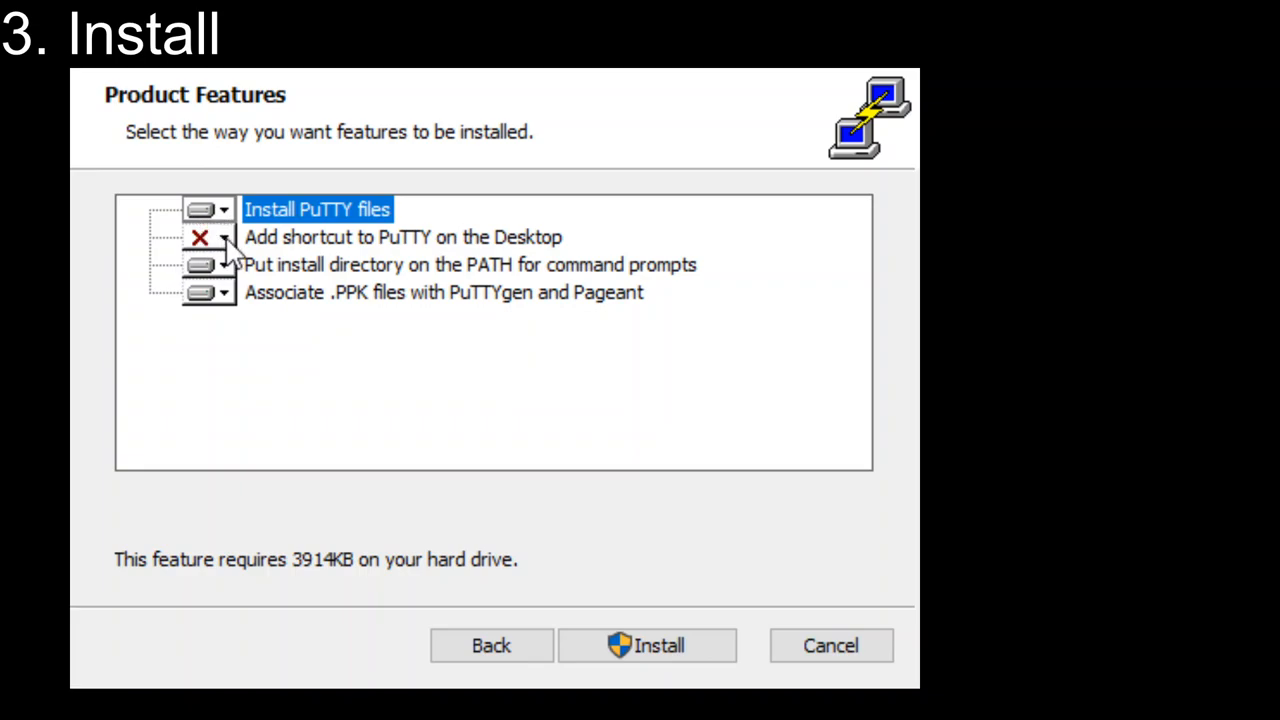
Leave the desktop shortcut feature disabled and start installing PuTTY 0.74 (64-bit).
left_click(403, 237)
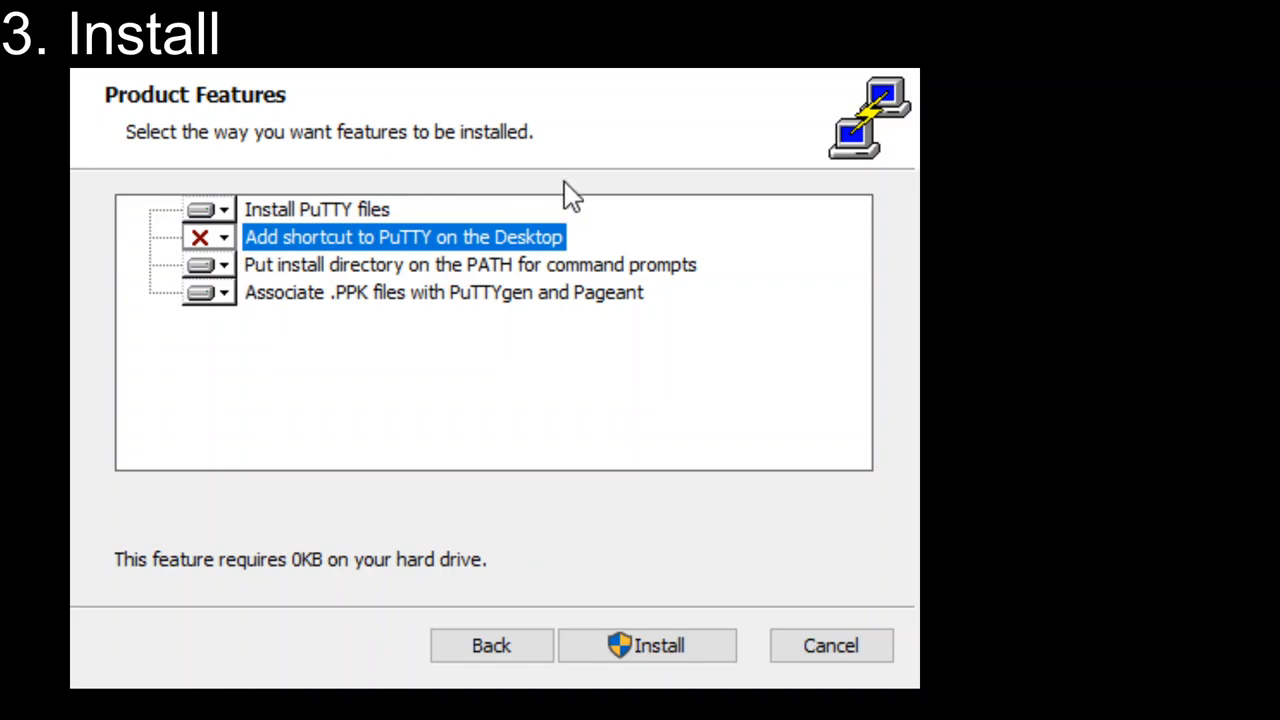
mouse_move(609, 399)
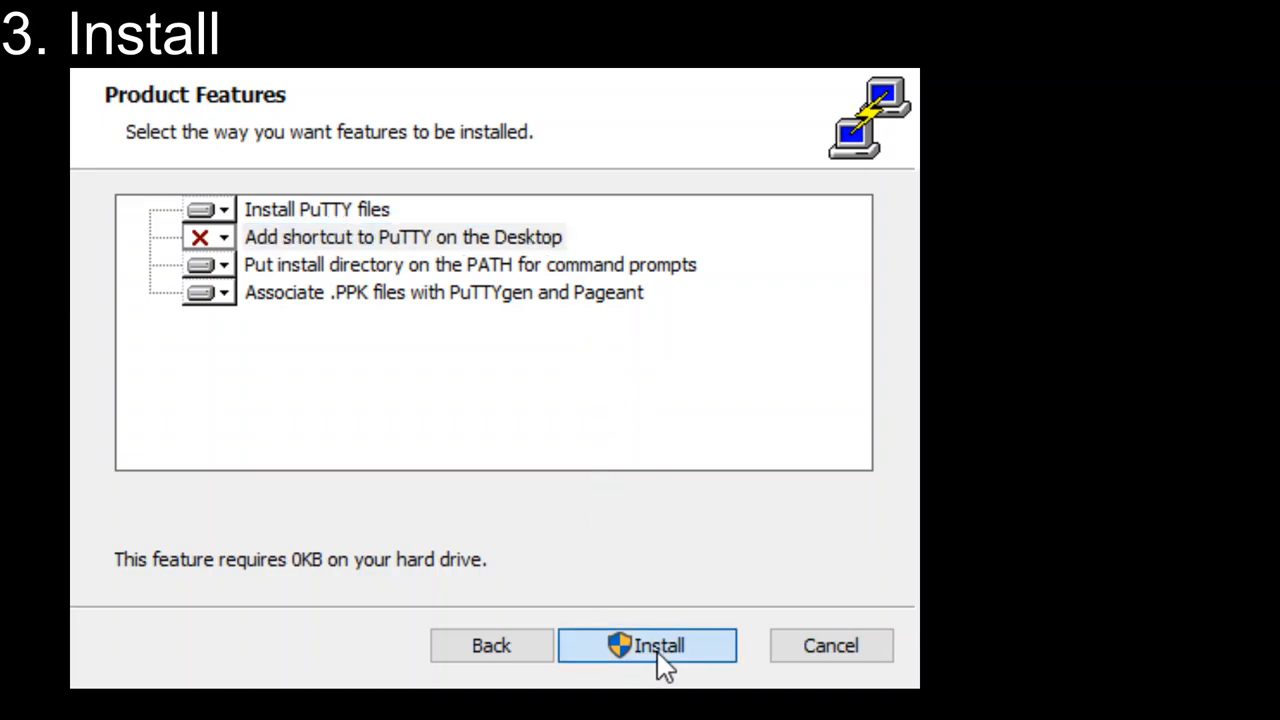
left_click(647, 645)
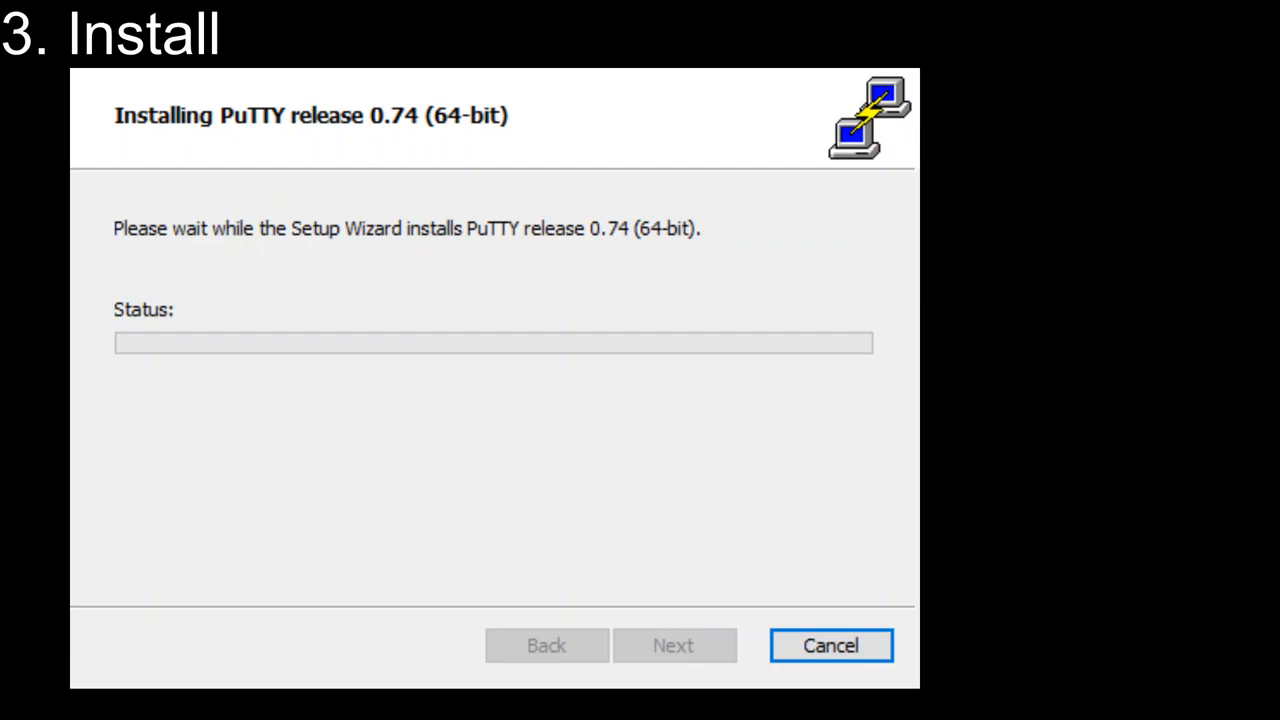